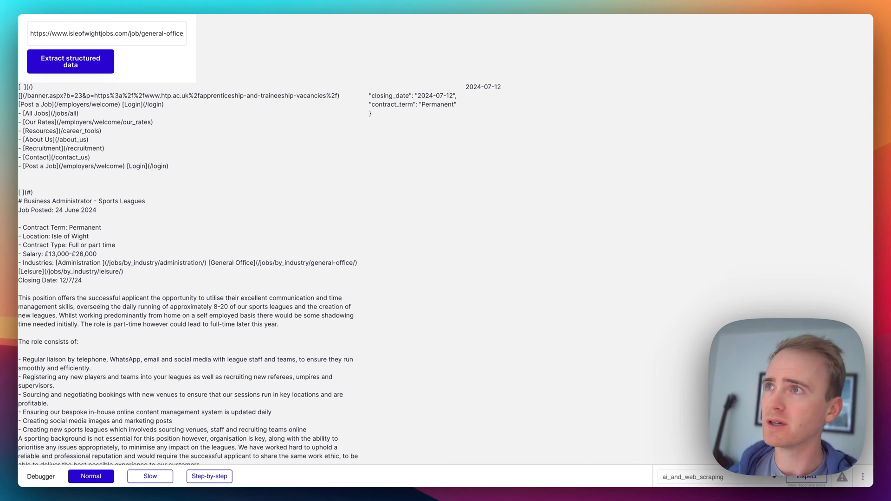
mouse_move(380, 220)
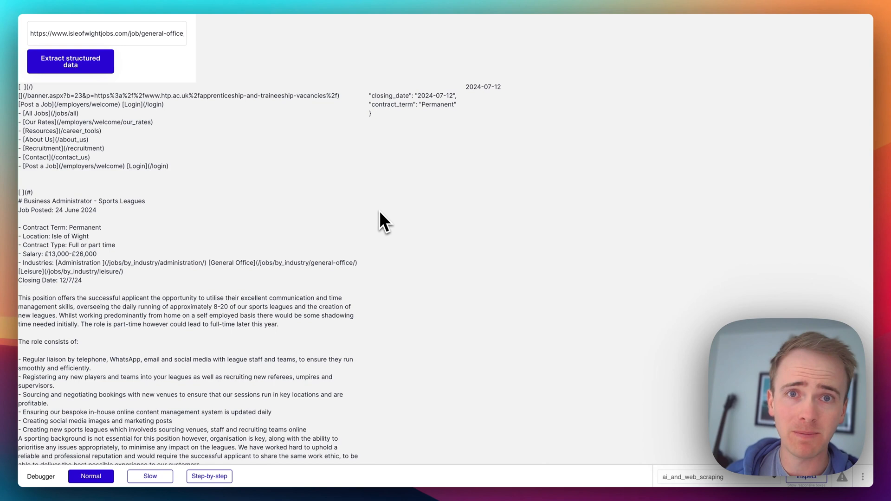
mouse_move(368, 227)
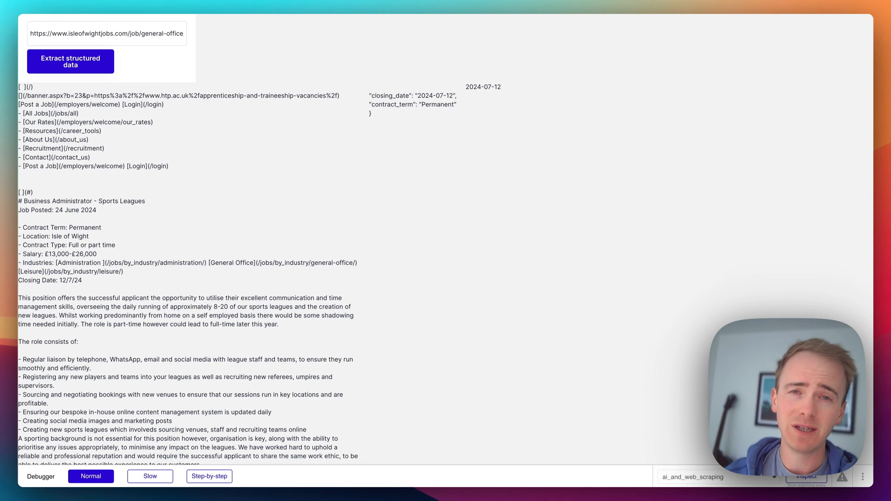
mouse_move(250, 240)
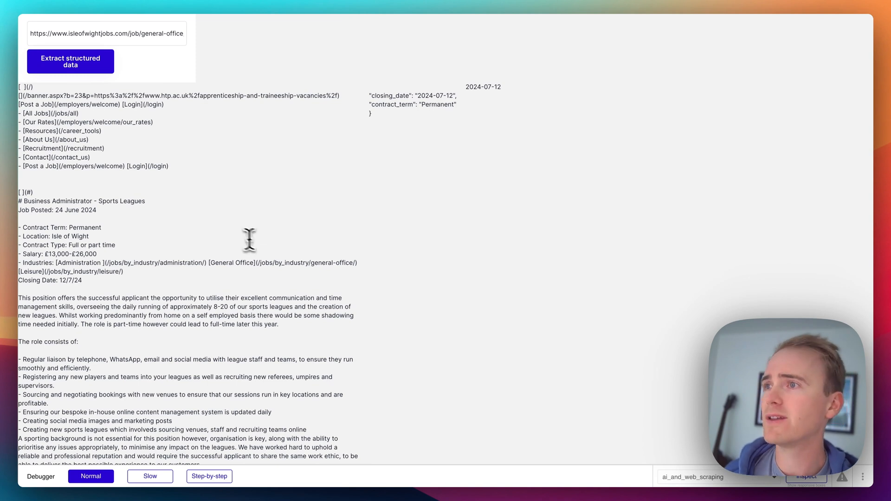
mouse_move(48, 256)
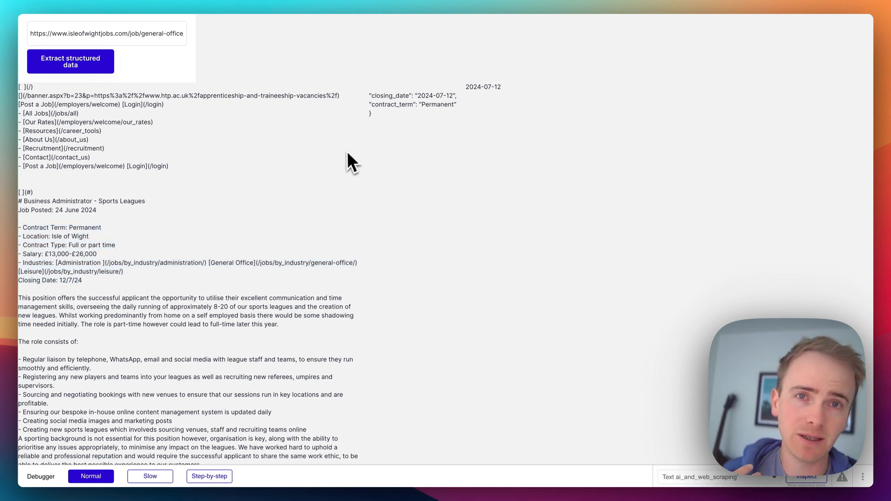
mouse_move(368, 131)
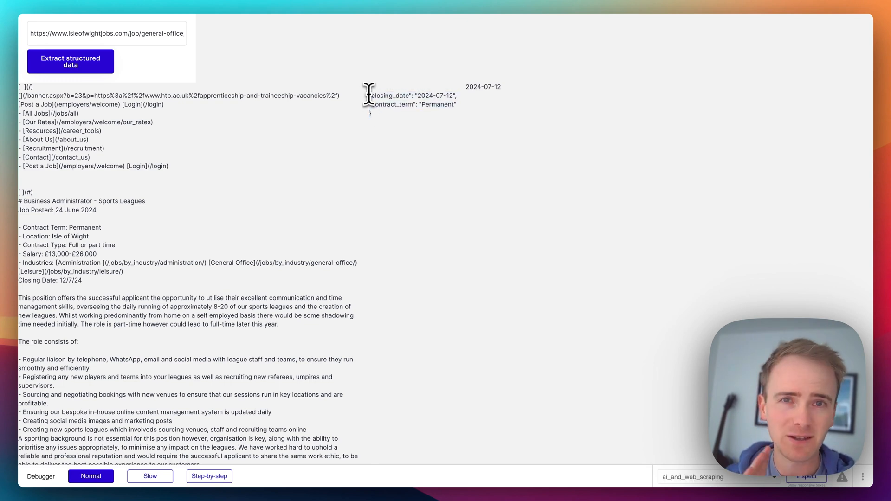
mouse_move(373, 100)
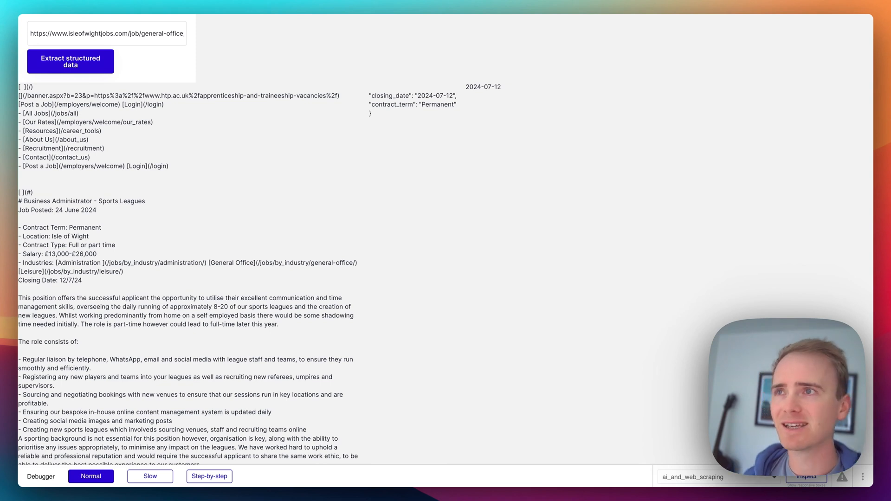
mouse_move(362, 141)
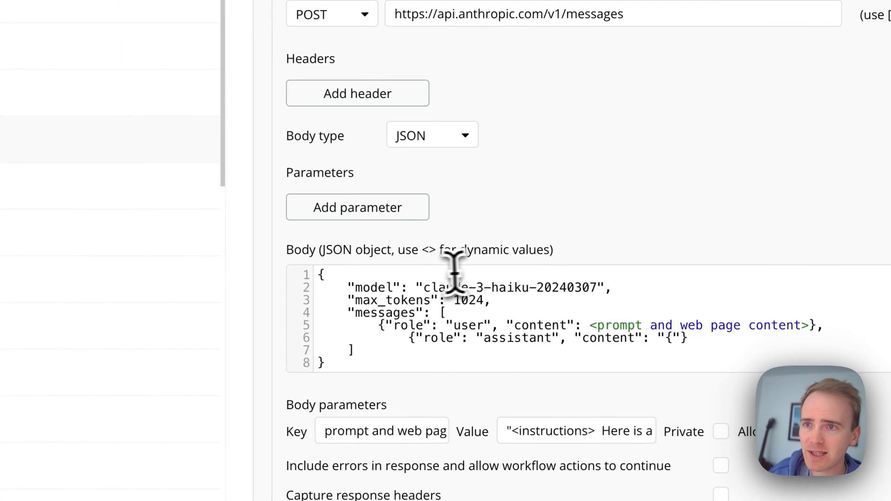
Expand the 'Extract data from webpage with AI' call to show its JSON body and prefilled brace
double_click(506, 288)
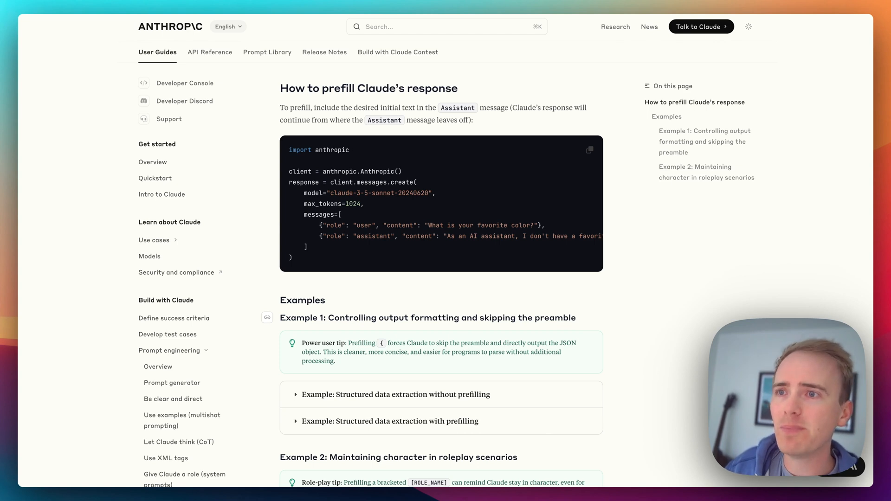
mouse_move(406, 352)
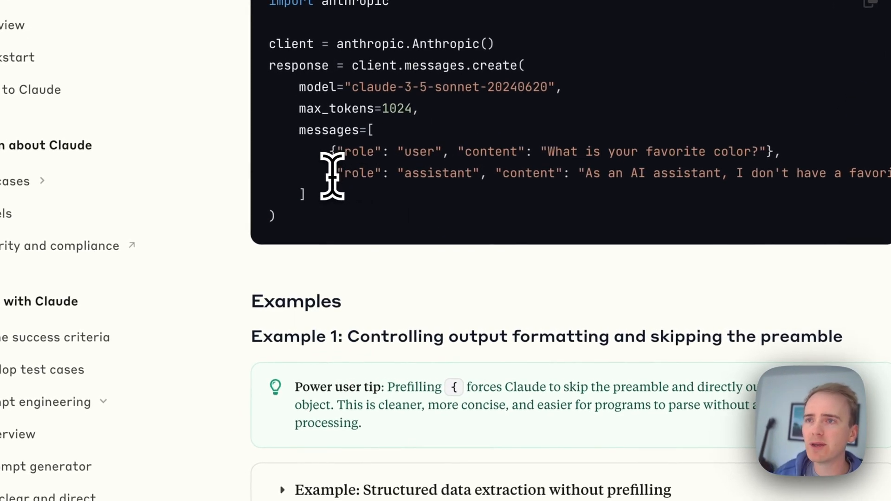
Highlight Anthropic's prefill passage, then initialize the Claude extraction call to get its returned values
left_click_drag(330, 174, 599, 173)
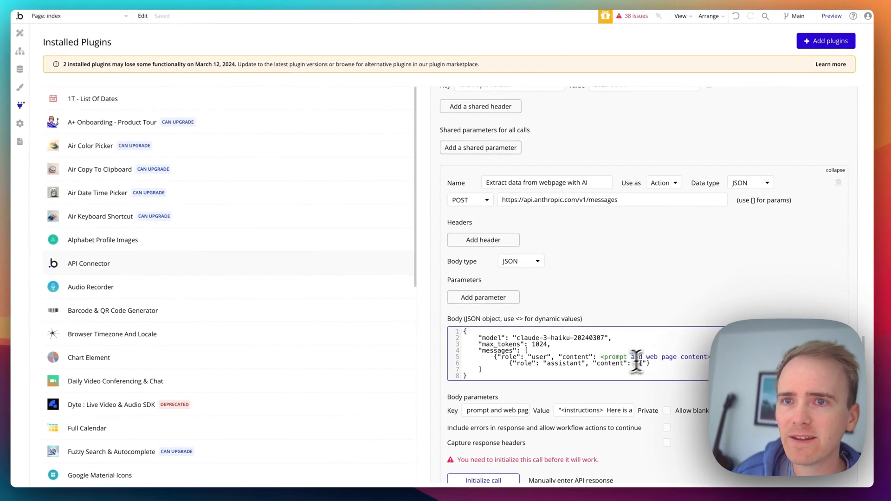
left_click(483, 479)
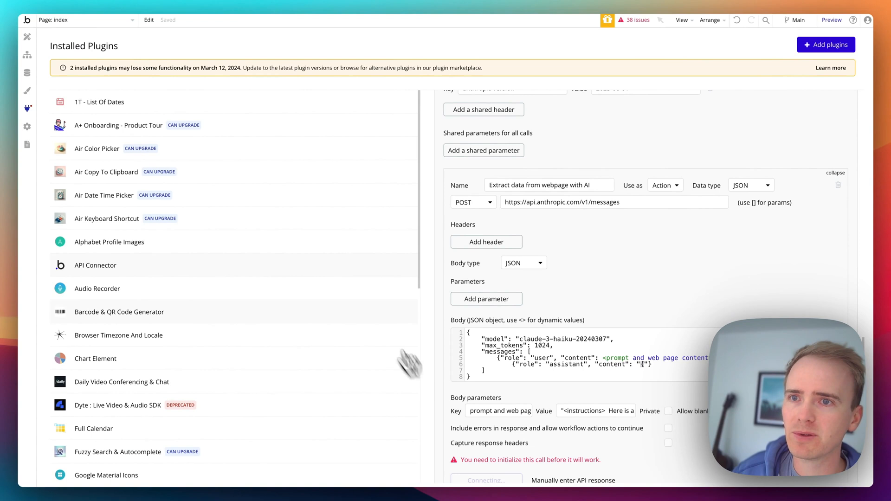
left_click(487, 481)
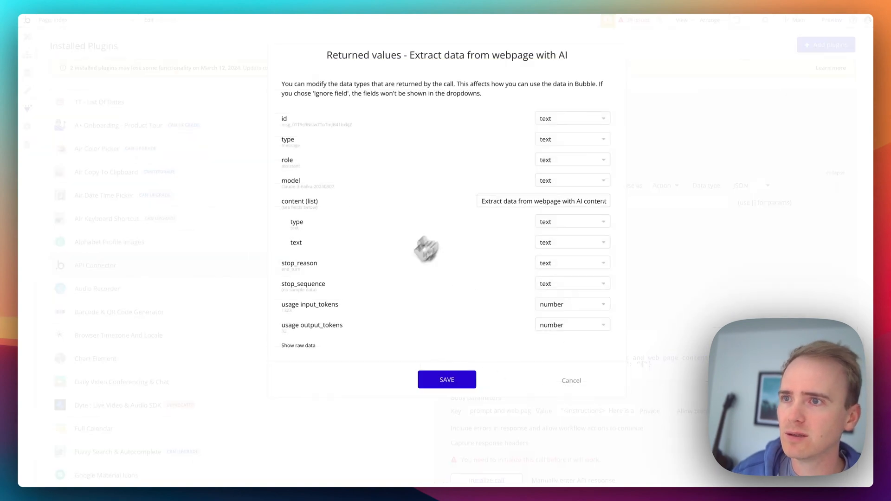
Show the raw response, highlight the closing_date and contract_term text, and save the returned fields
left_click(299, 346)
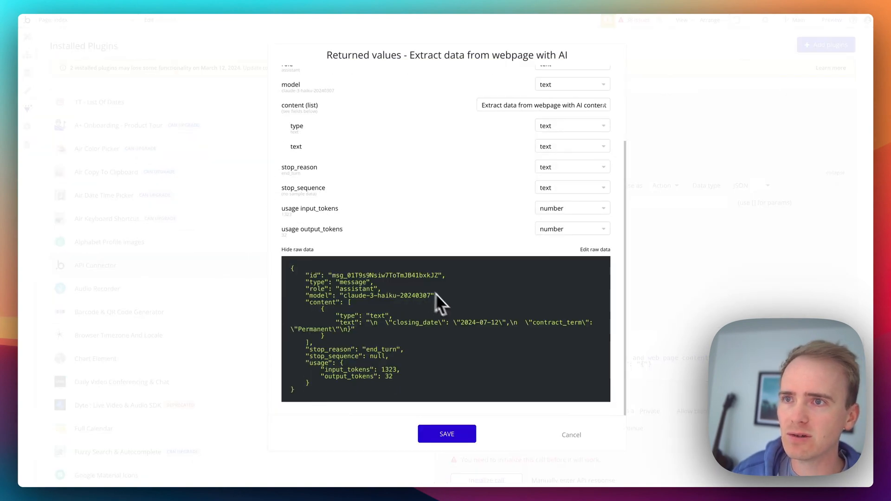
mouse_move(377, 323)
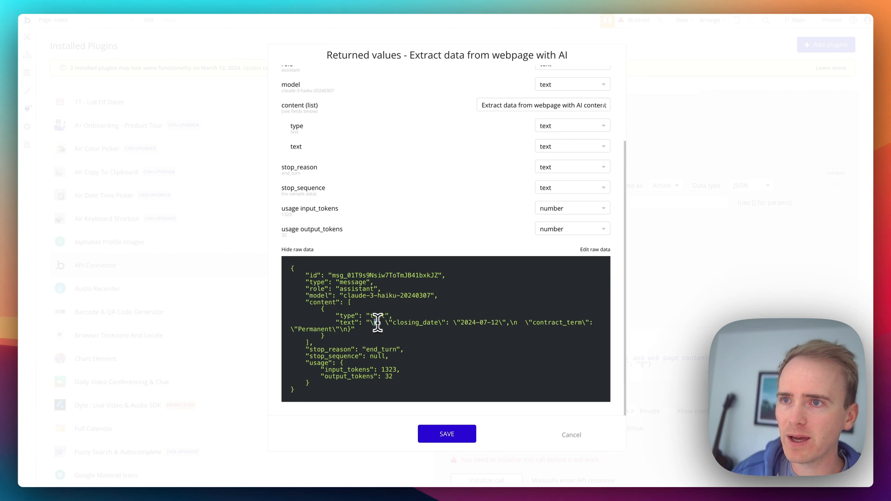
left_click_drag(372, 322, 568, 325)
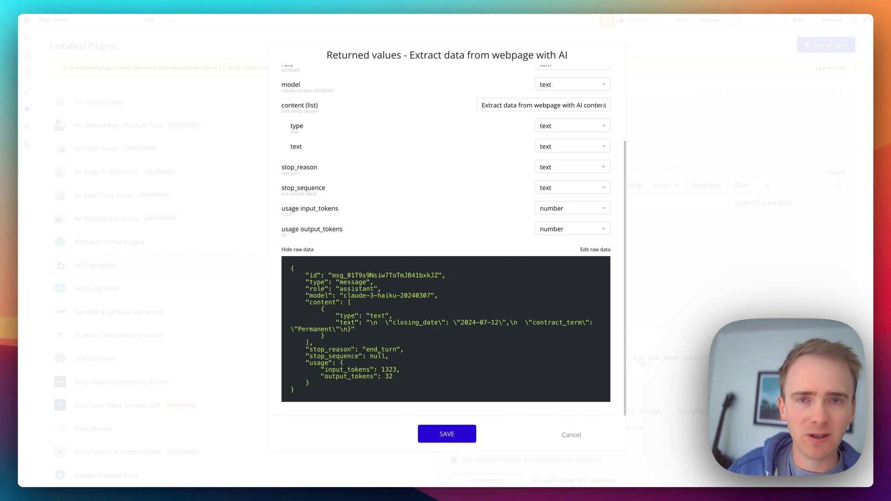
mouse_move(476, 306)
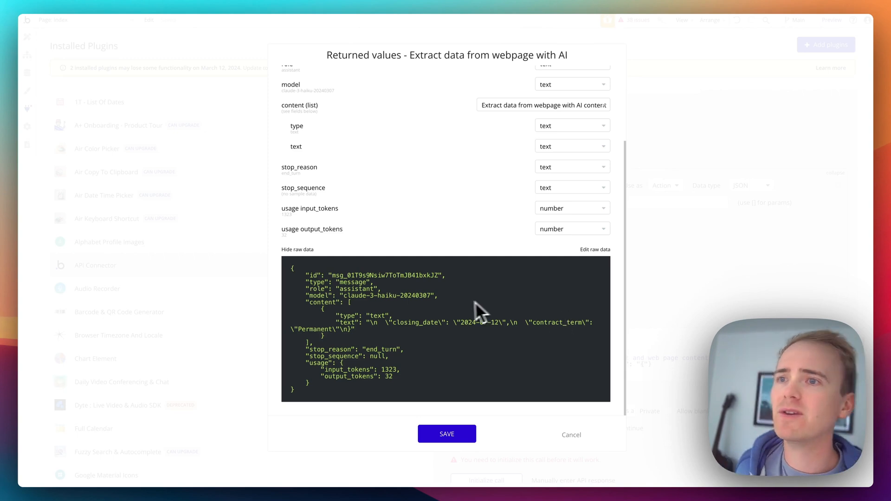
mouse_move(369, 322)
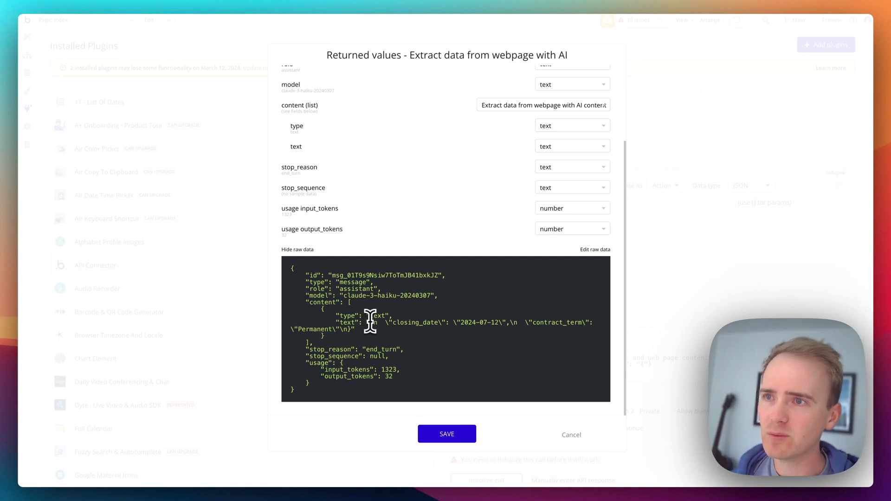
left_click_drag(370, 323, 353, 330)
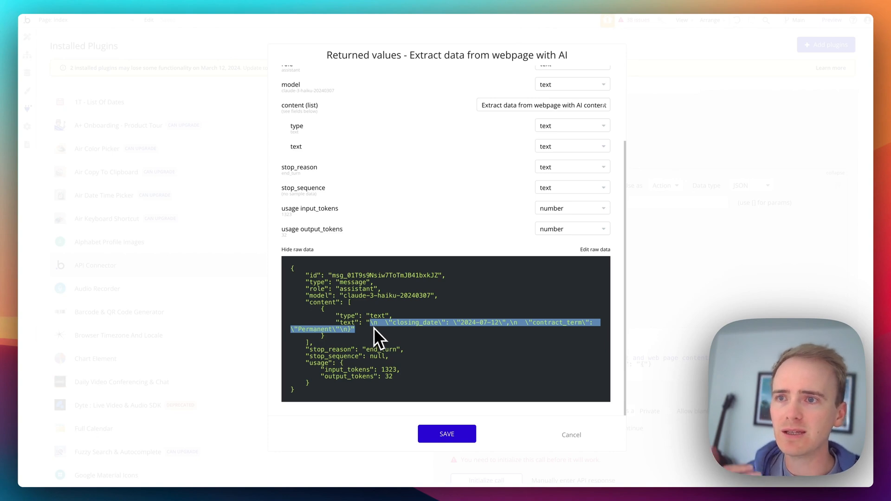
left_click(570, 434)
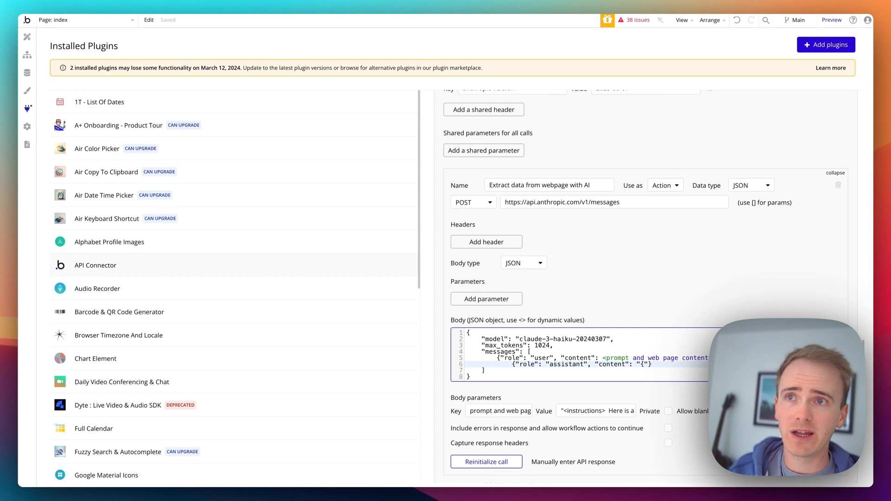
mouse_move(156, 171)
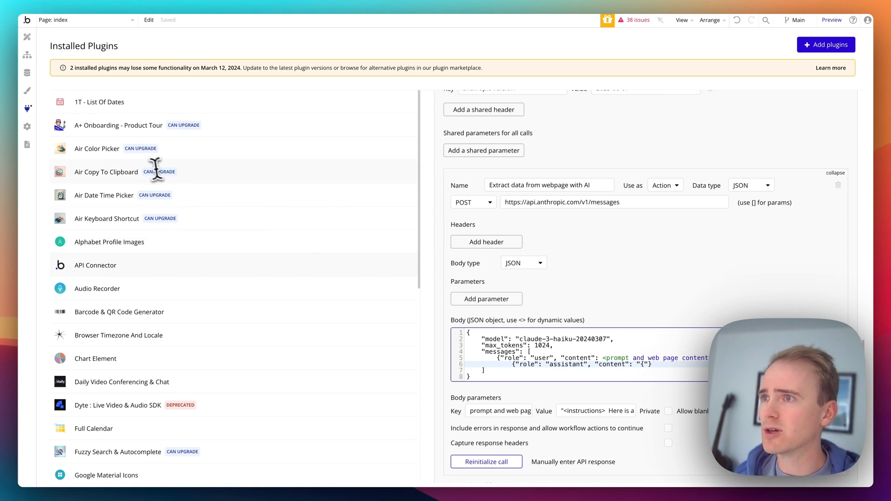
mouse_move(177, 213)
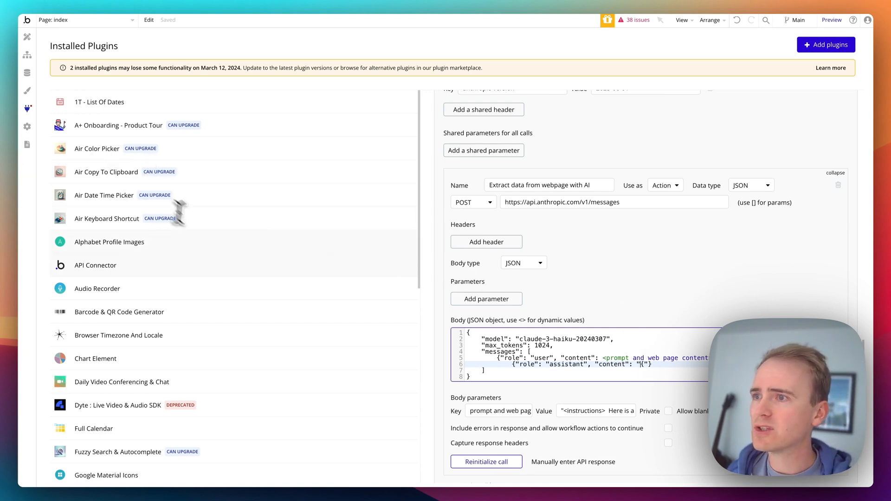
Bring up the 'Install new plugins' marketplace from Installed Plugins
left_click(826, 44)
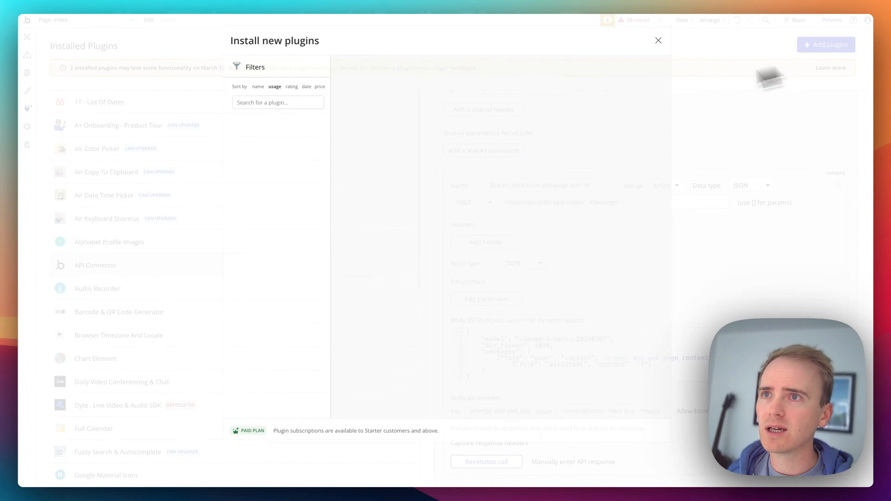
Search the marketplace for 'json', browse the JSON parsing plugins, and close the dialog
type("json")
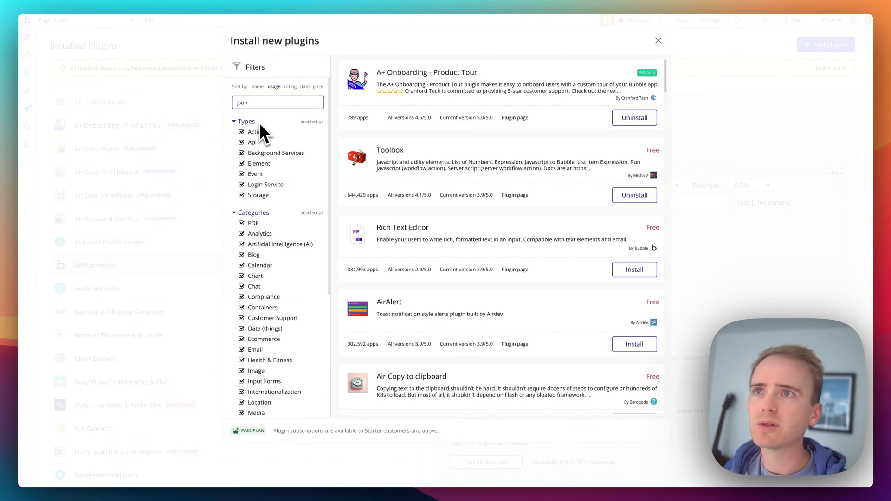
scroll("down", 3)
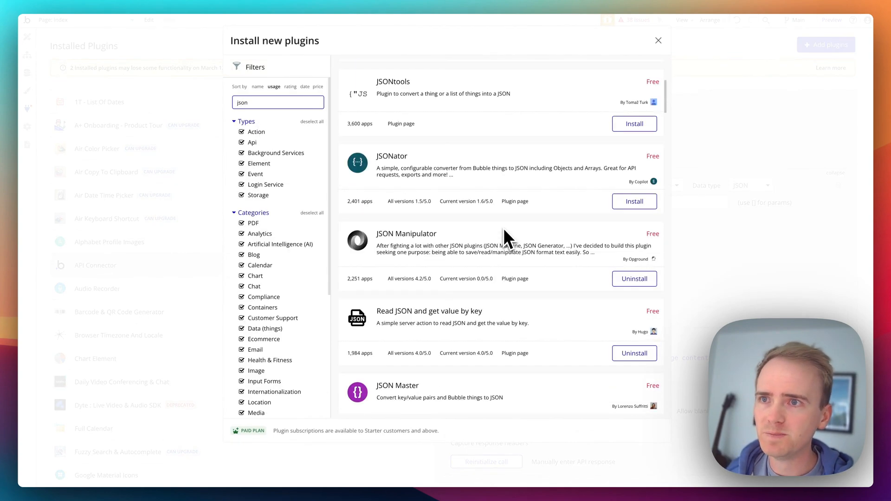
scroll("down", 3)
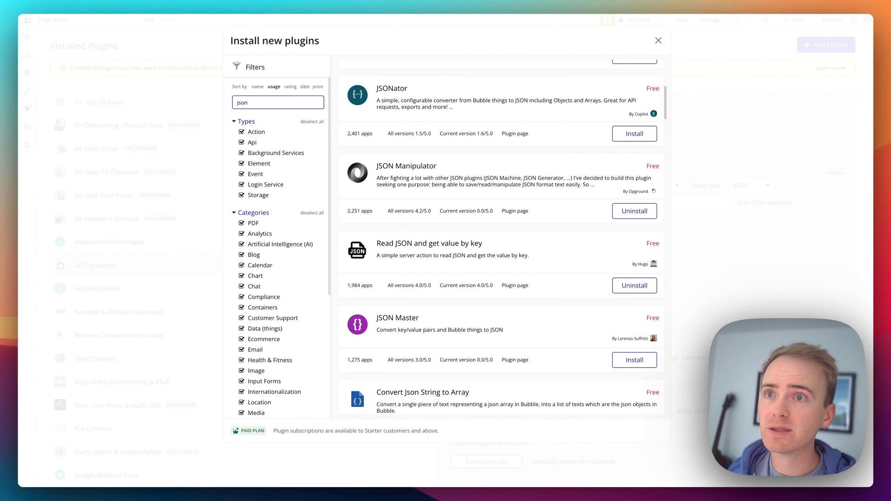
mouse_move(506, 240)
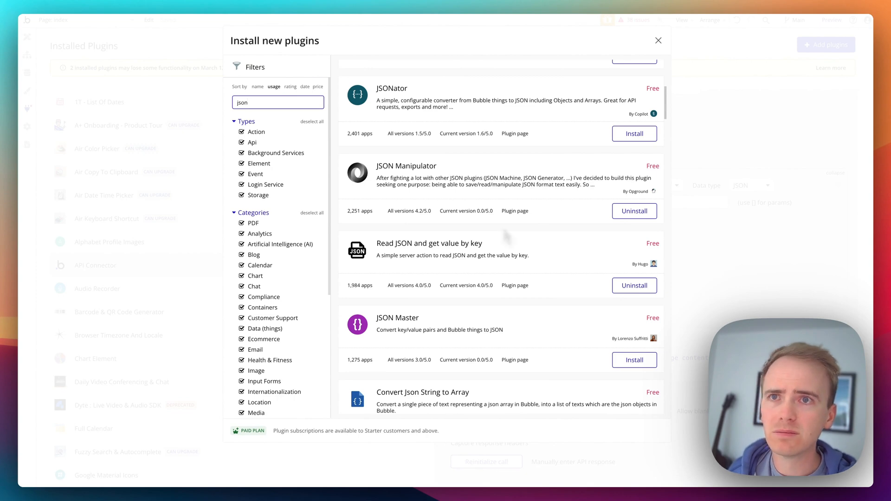
scroll("down", 3)
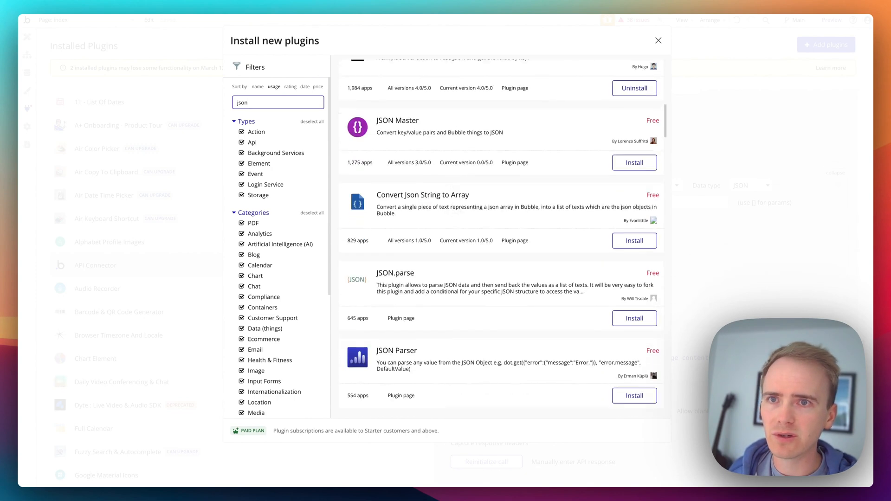
scroll("down", 3)
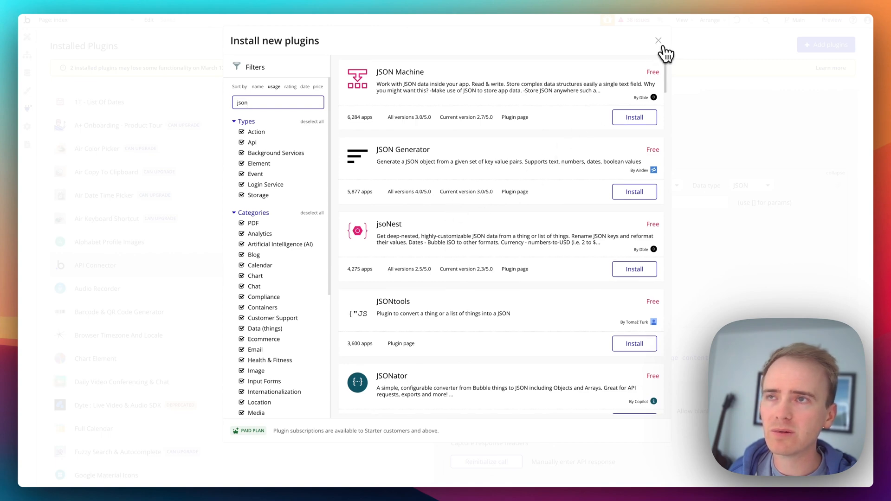
left_click(658, 39)
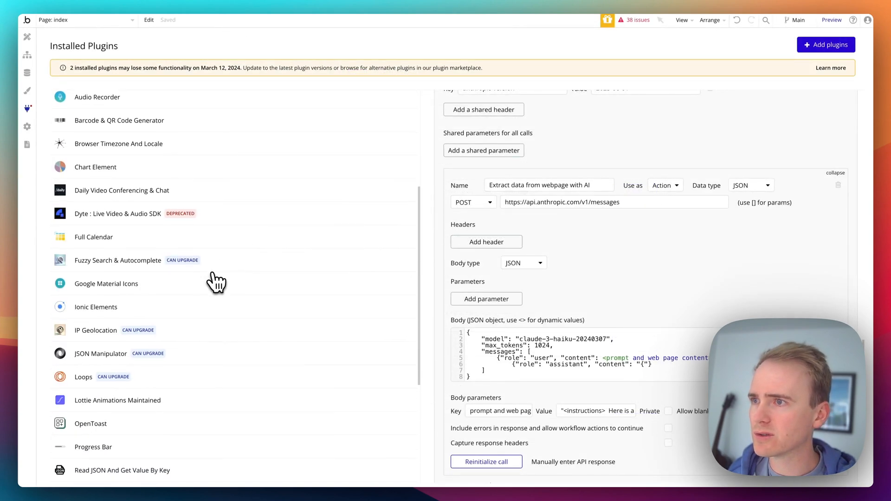
View the JSON Manipulator and 'Read JSON and get value by key' plugin details
left_click(100, 354)
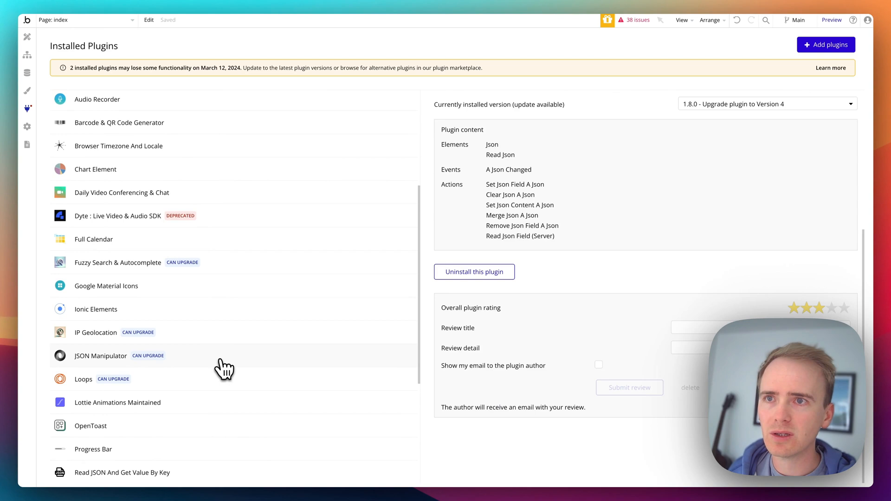
scroll("down", 3)
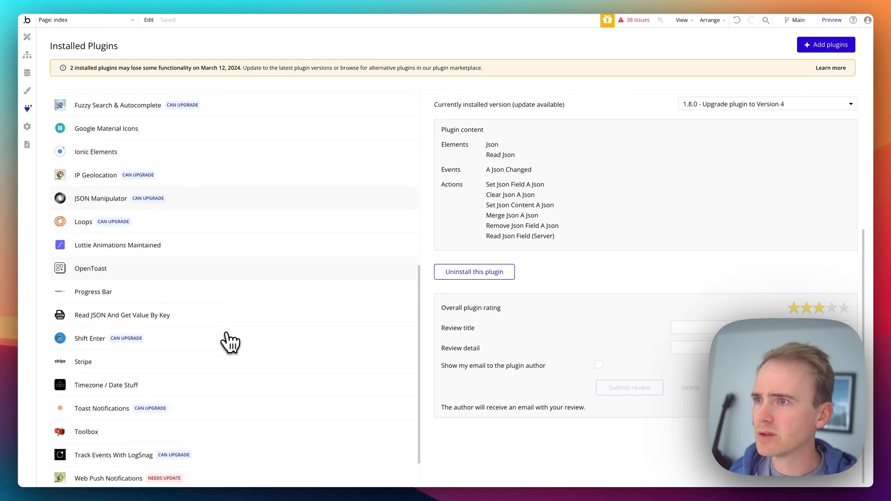
left_click(122, 315)
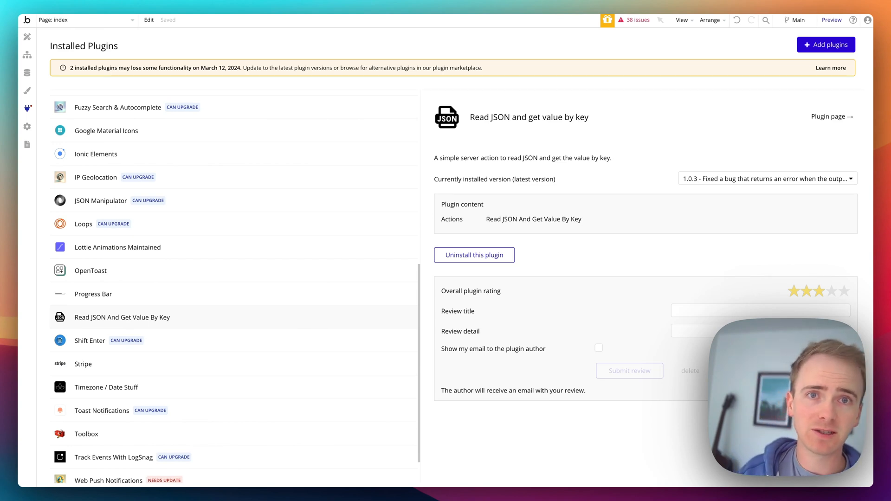
mouse_move(315, 327)
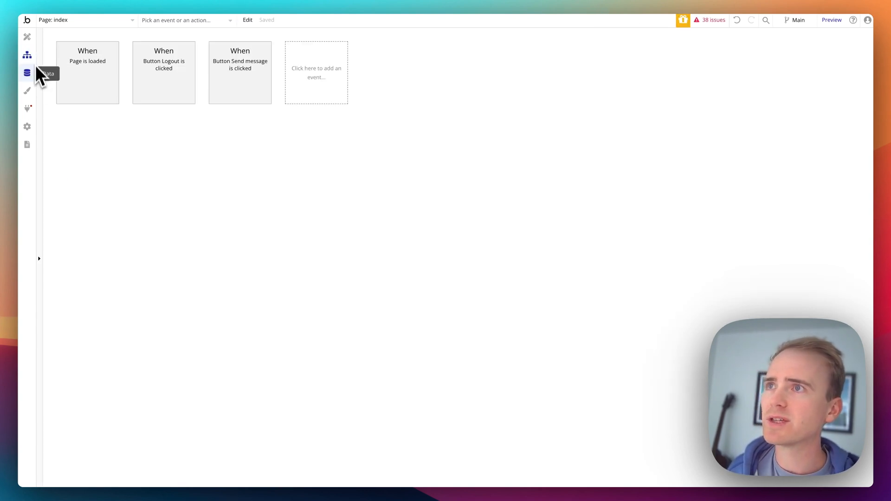
Switch to the ai_and_web_scraping page and inspect the workflow step saving the scraped markdown
left_click(84, 20)
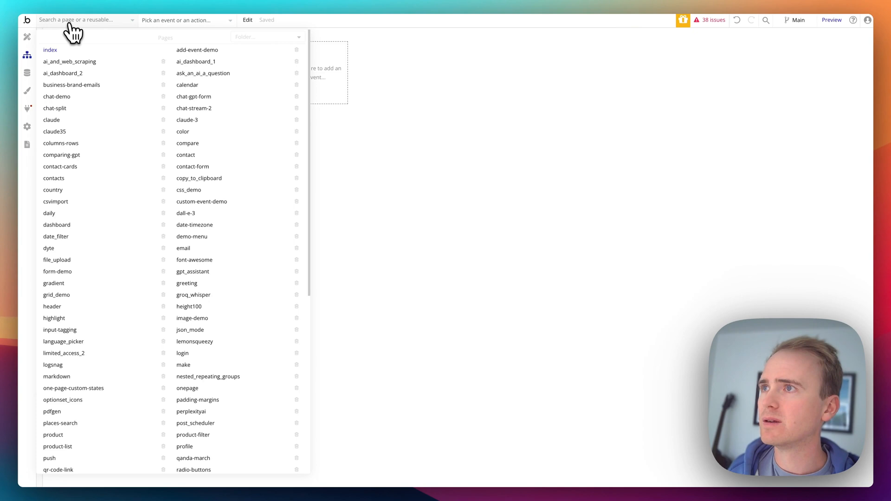
left_click(70, 62)
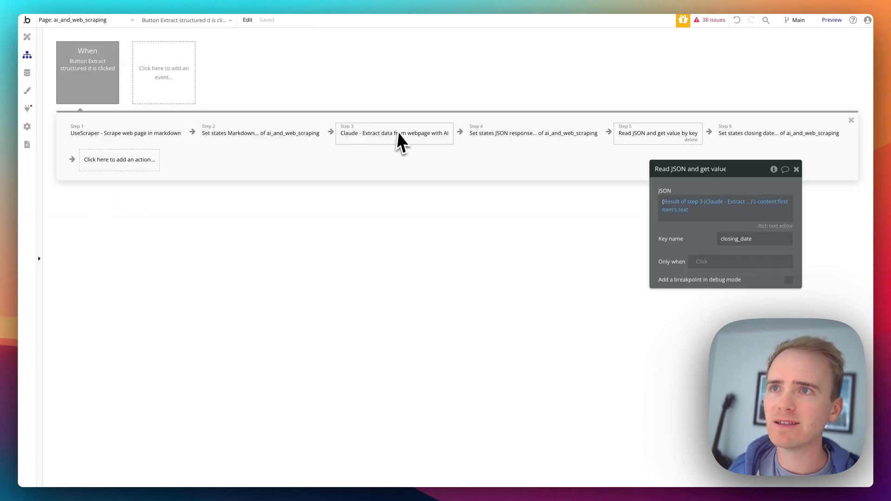
left_click(121, 134)
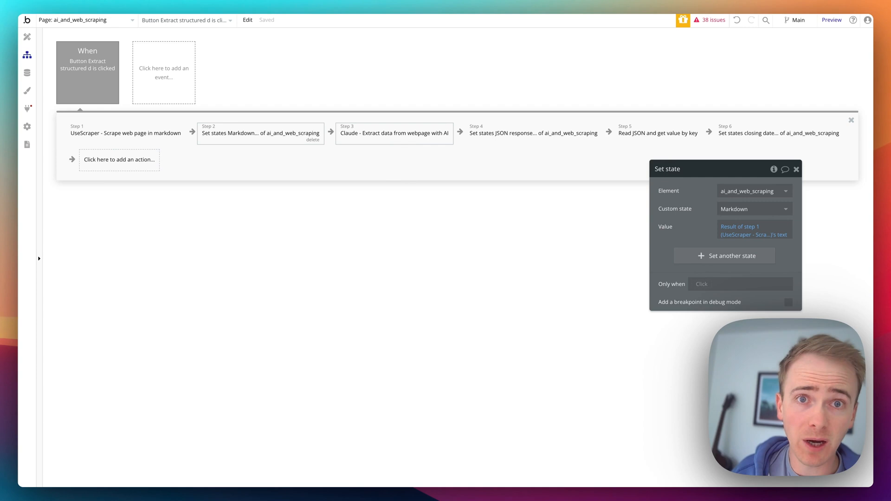
left_click(399, 133)
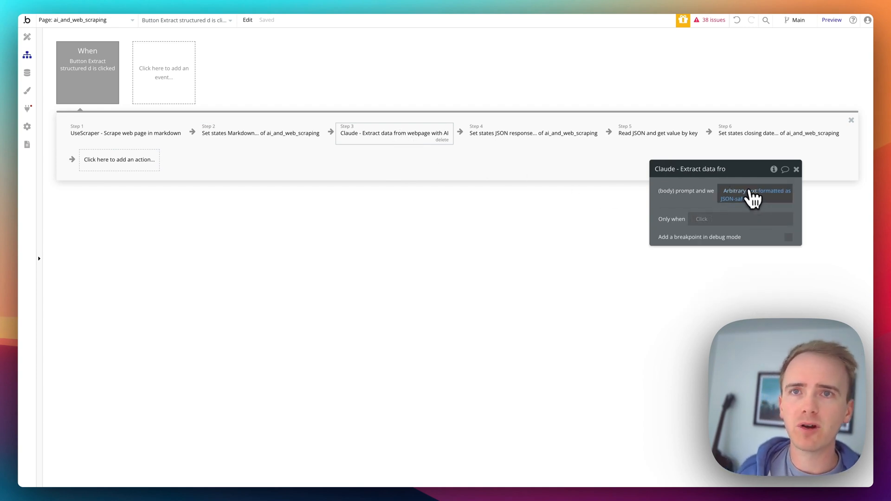
left_click(753, 194)
type("Format all dates as yyyy-mm-dd")
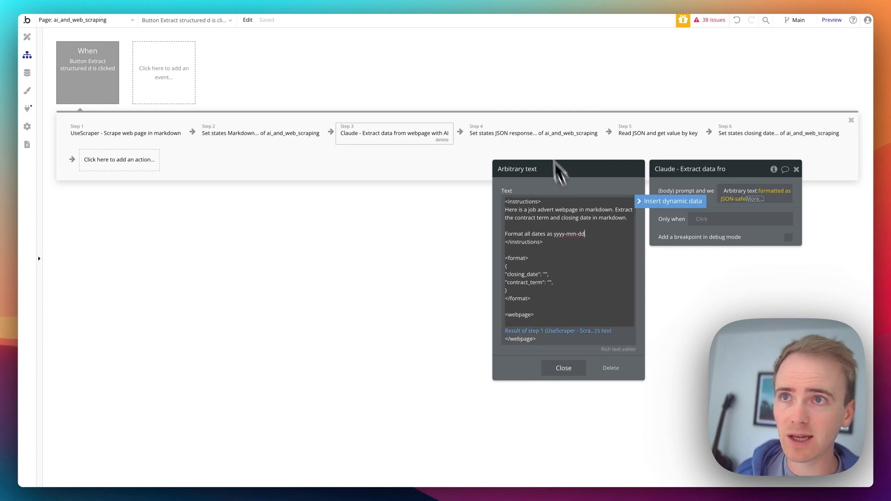
left_click(534, 134)
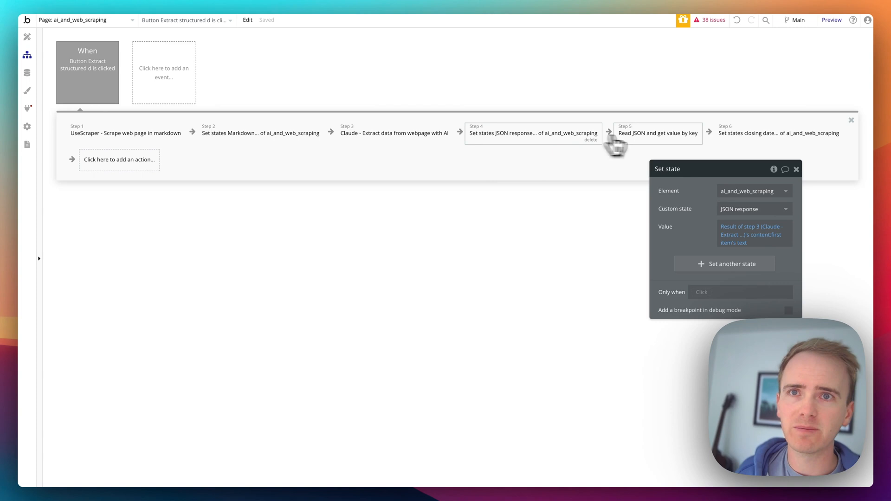
left_click(657, 133)
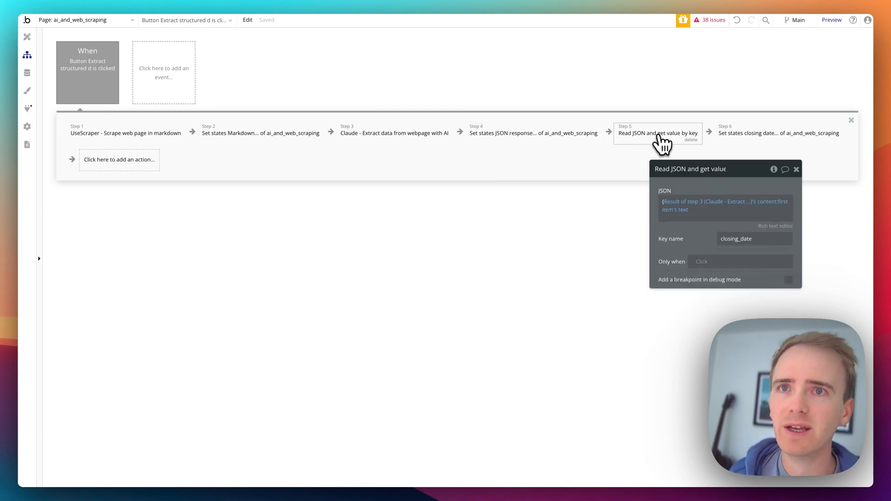
mouse_move(130, 181)
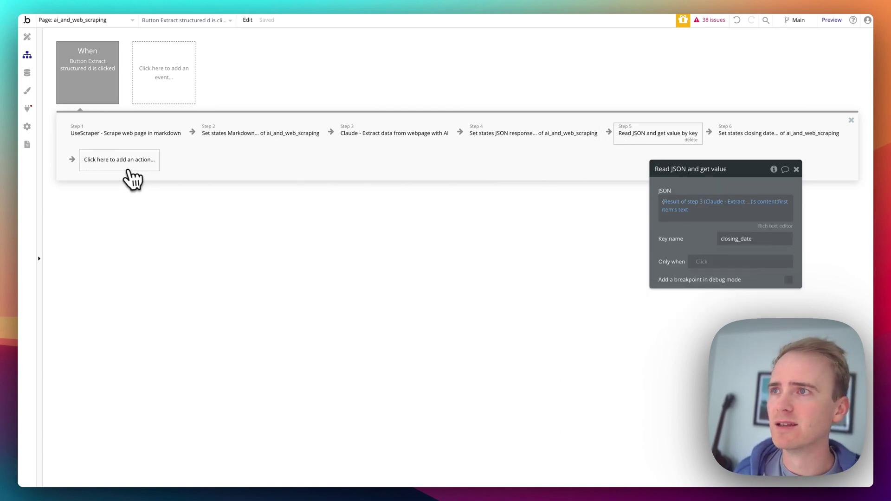
type("rad js")
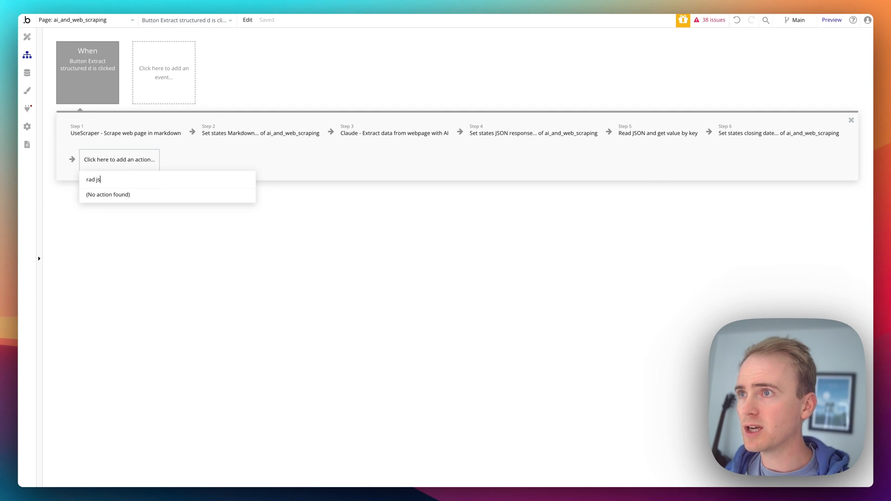
key("Backspace")
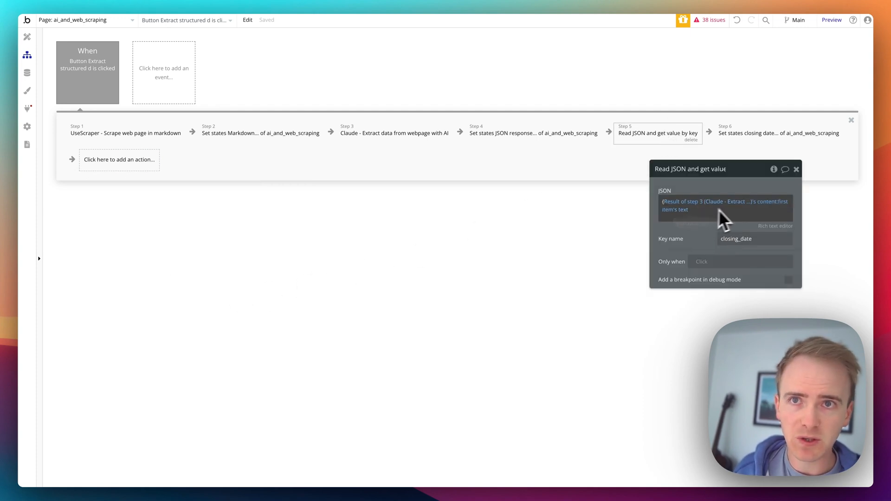
mouse_move(663, 218)
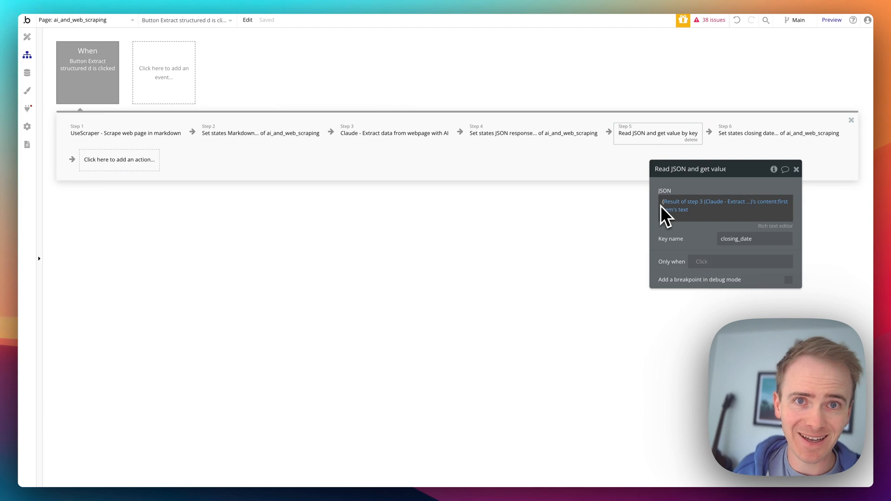
mouse_move(699, 226)
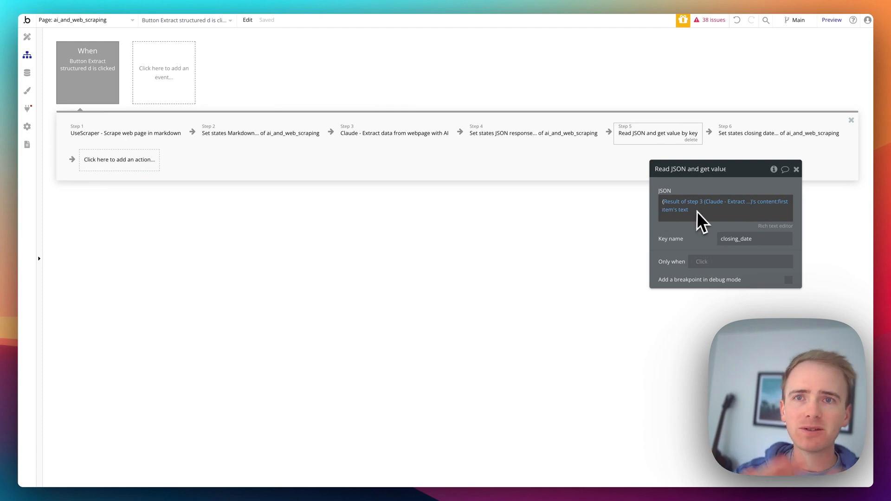
mouse_move(775, 236)
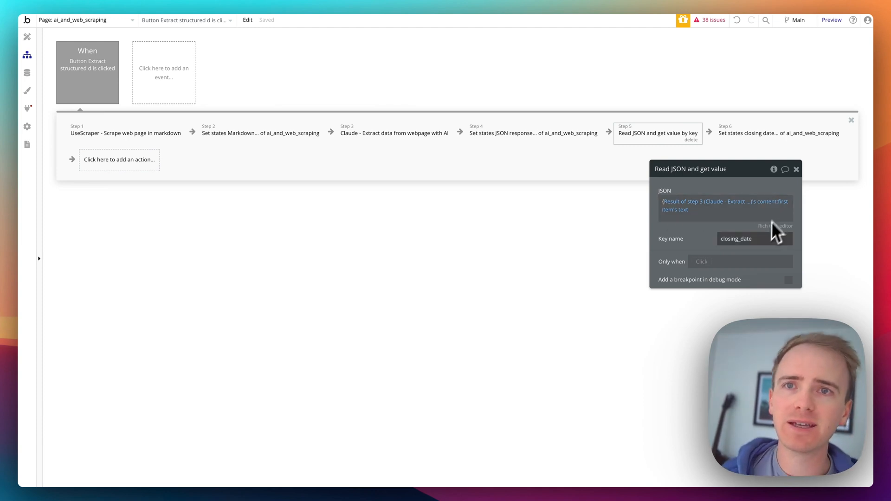
left_click(778, 134)
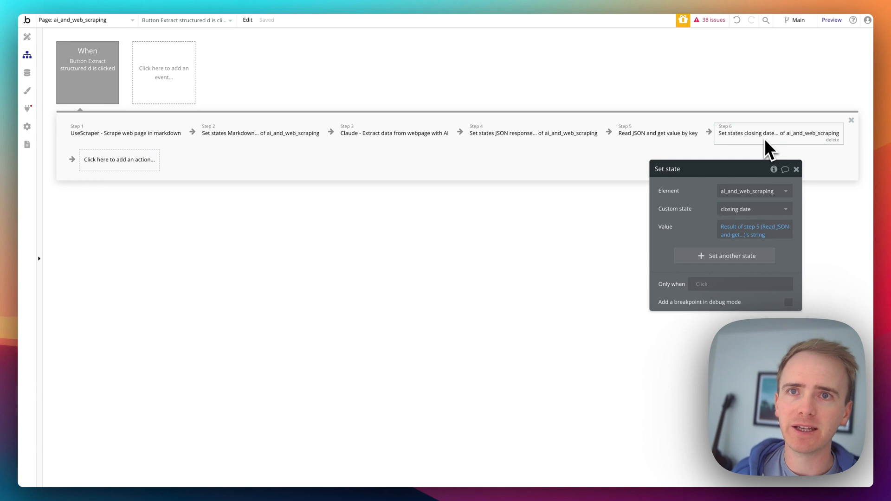
left_click(754, 230)
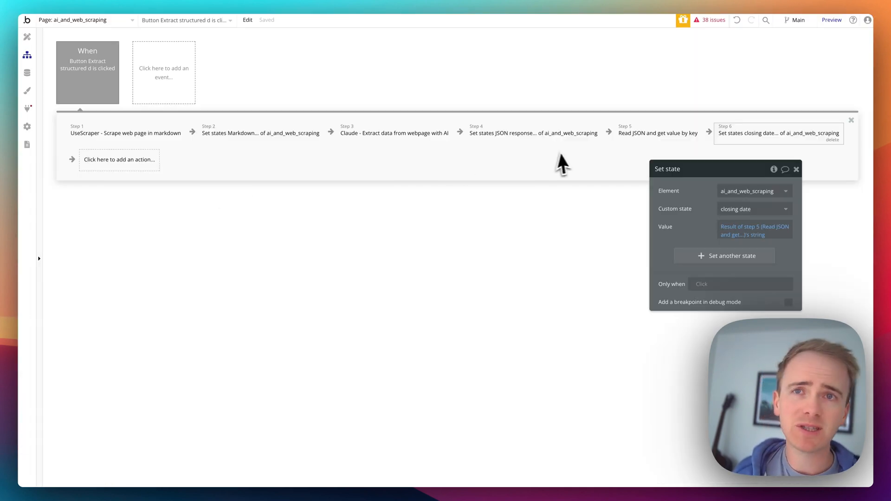
left_click(658, 133)
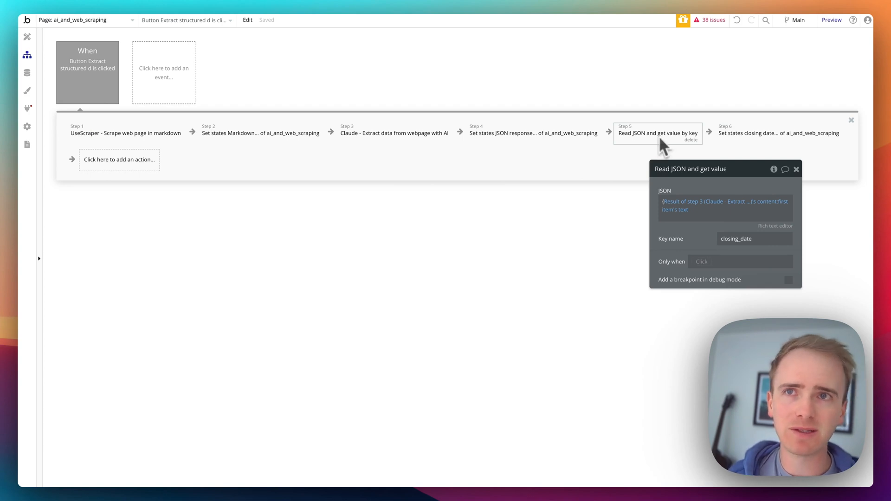
mouse_move(628, 142)
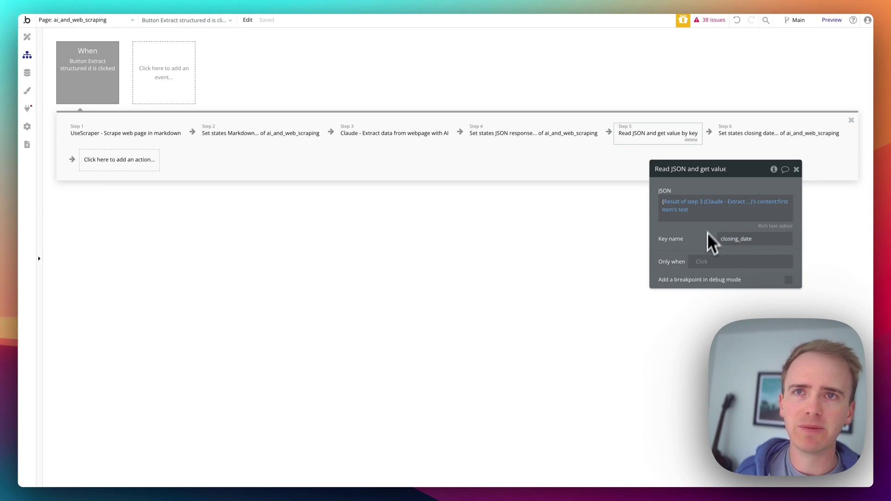
left_click(779, 133)
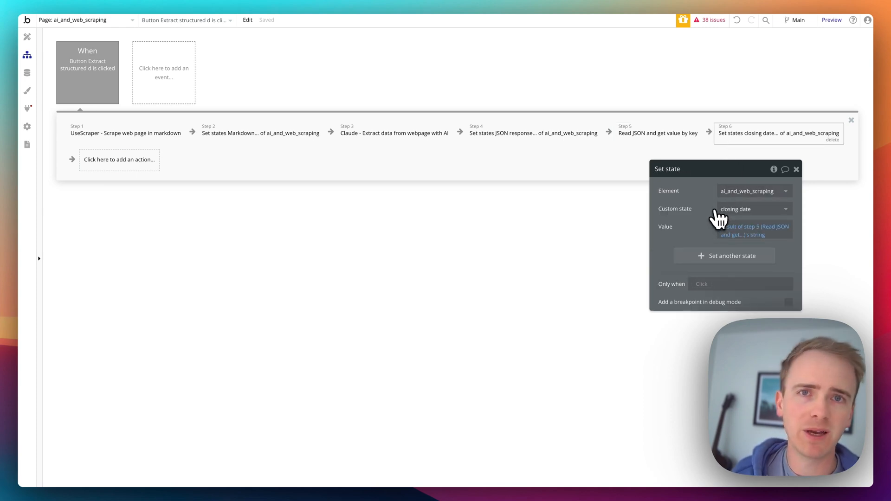